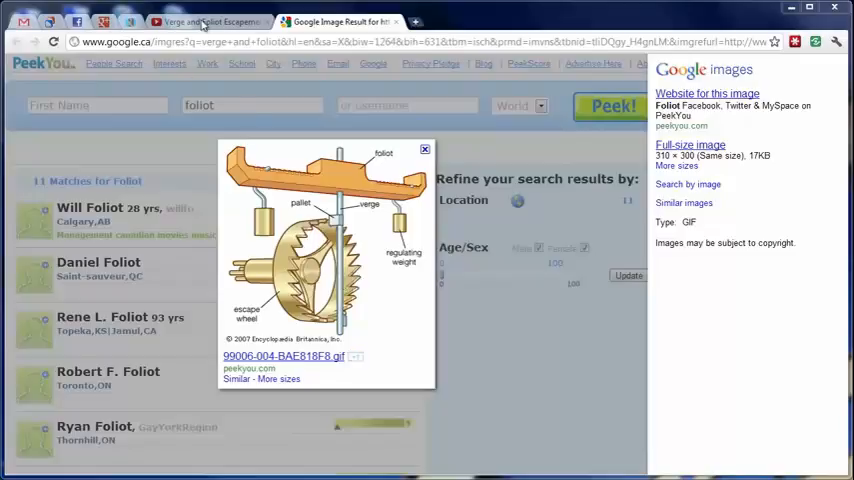
Play the Verge and Foliot Escapement Model video in Chrome.
left_click(207, 21)
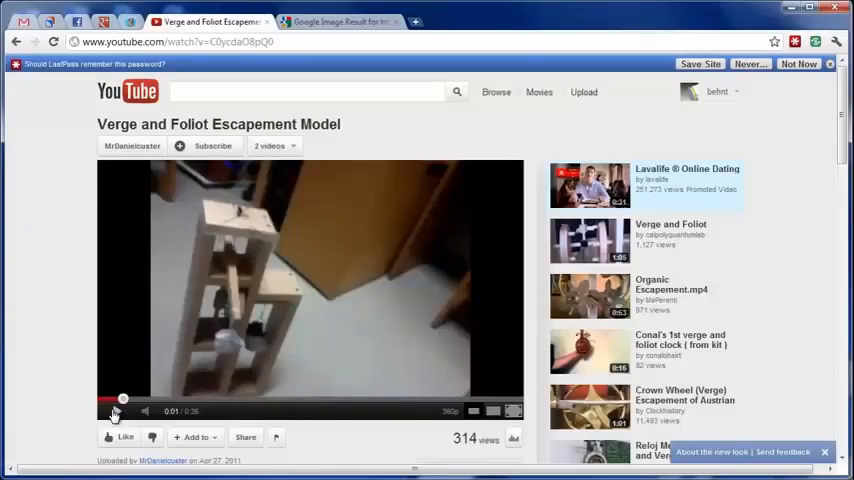
left_click(115, 411)
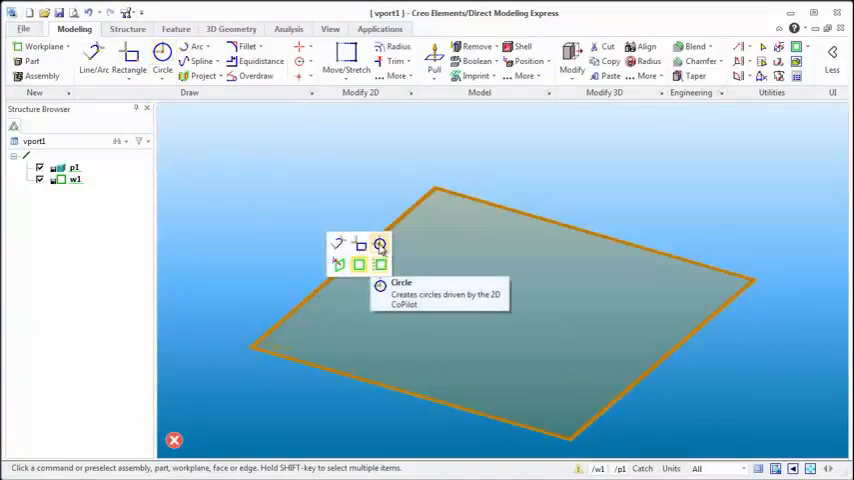
Align the workplane face-on via Circle and add a Cross construction line.
left_click(162, 55)
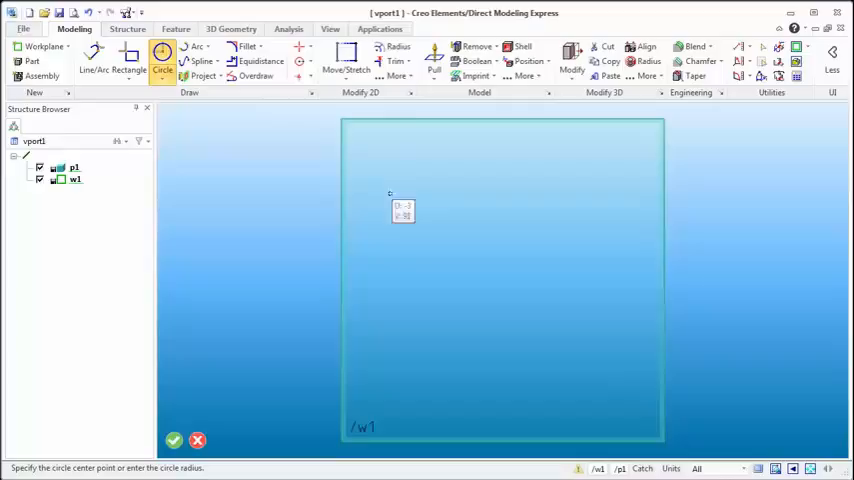
left_click(303, 52)
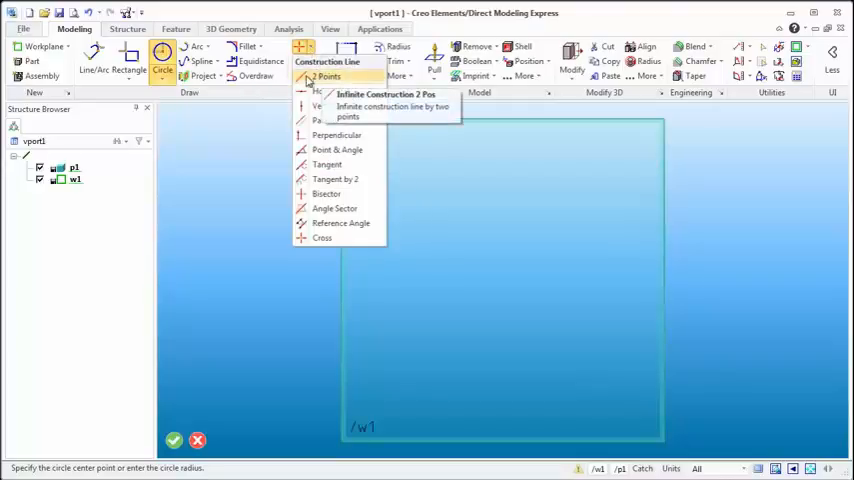
left_click(327, 77)
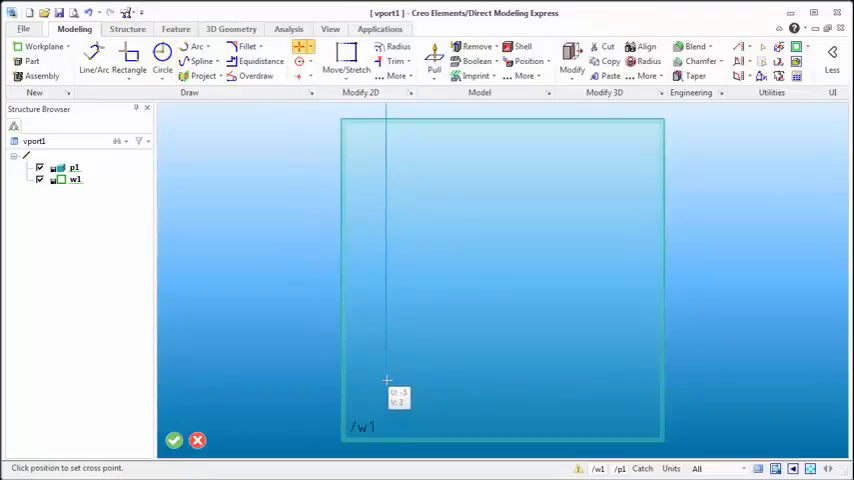
mouse_move(383, 393)
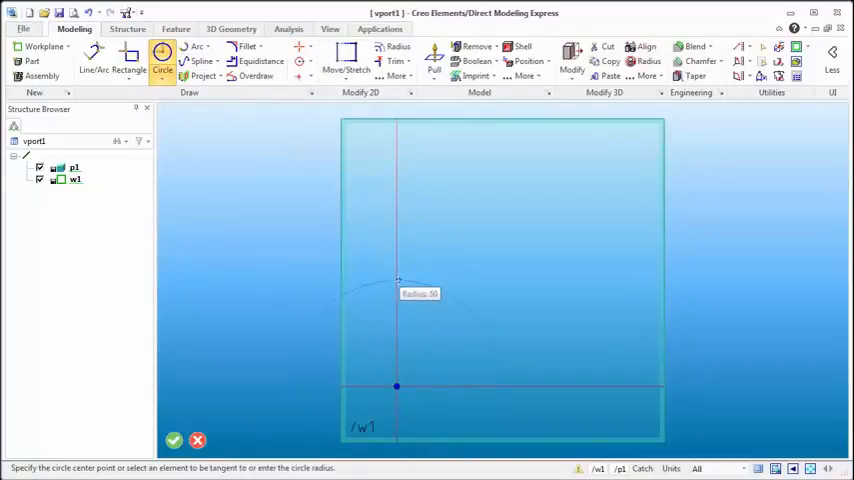
mouse_move(443, 383)
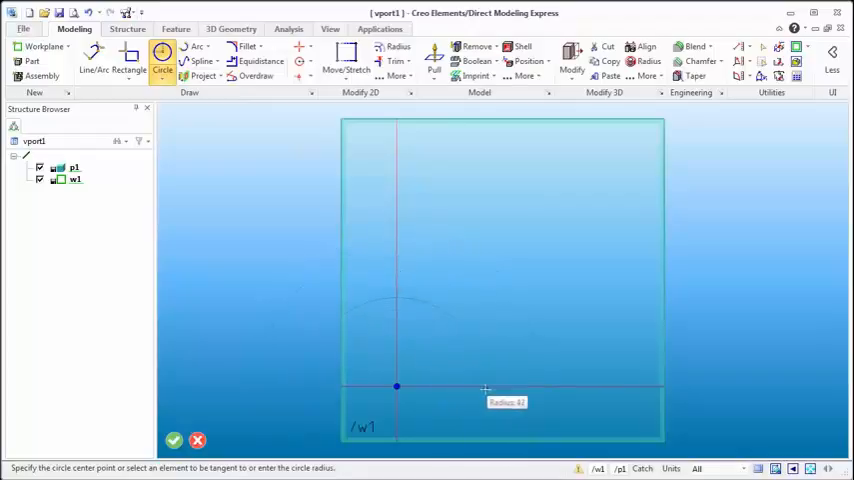
mouse_move(510, 388)
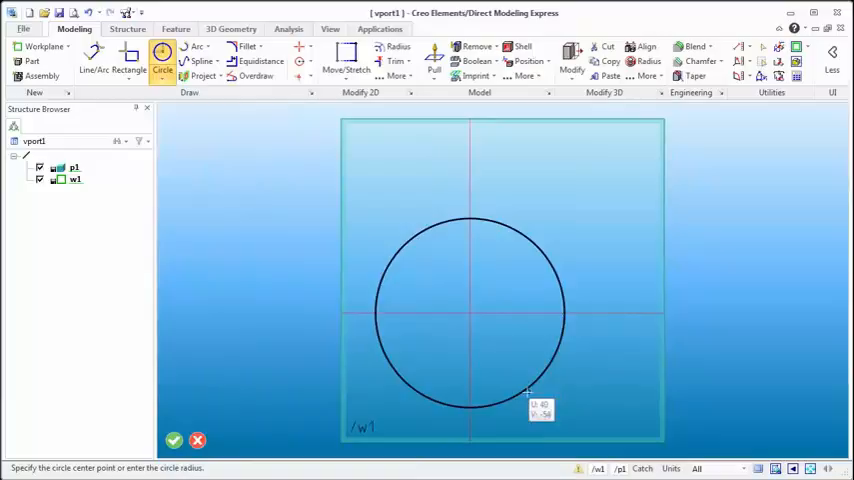
mouse_move(458, 390)
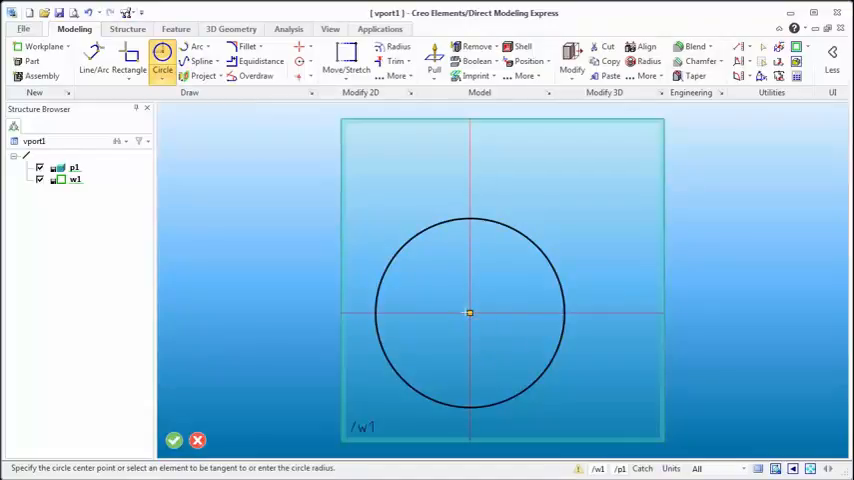
Centre another concentric circle on the construction-line crossing.
left_click(470, 313)
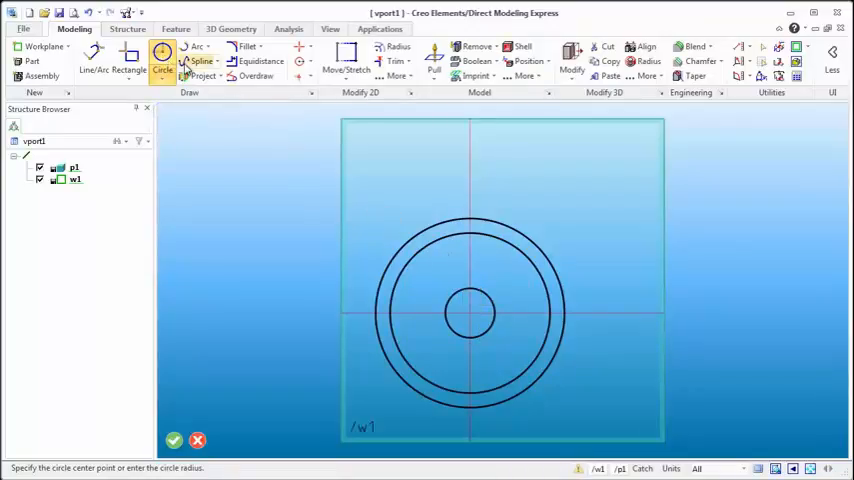
mouse_move(202, 62)
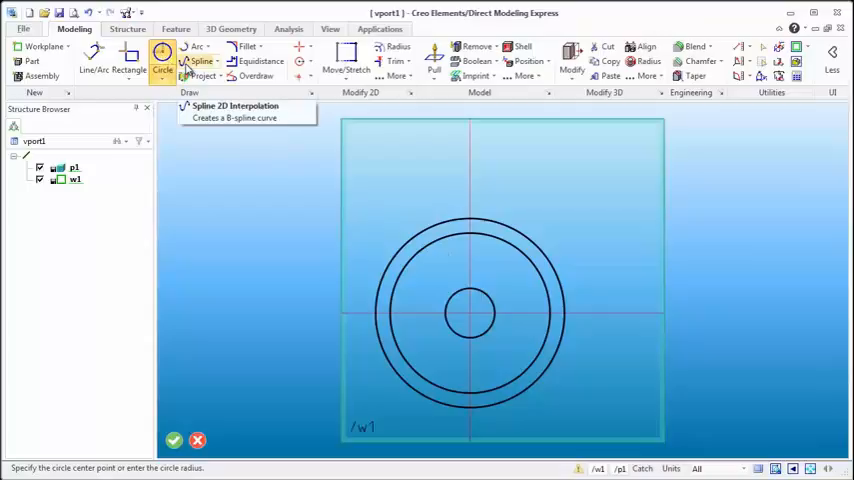
Draw a spline from inner ring to hub and mirror it across the vertical line.
left_click(200, 61)
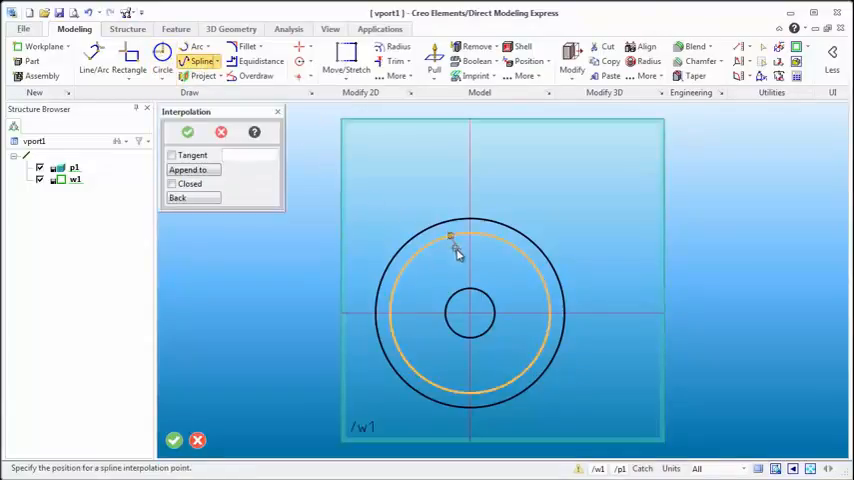
left_click(470, 307)
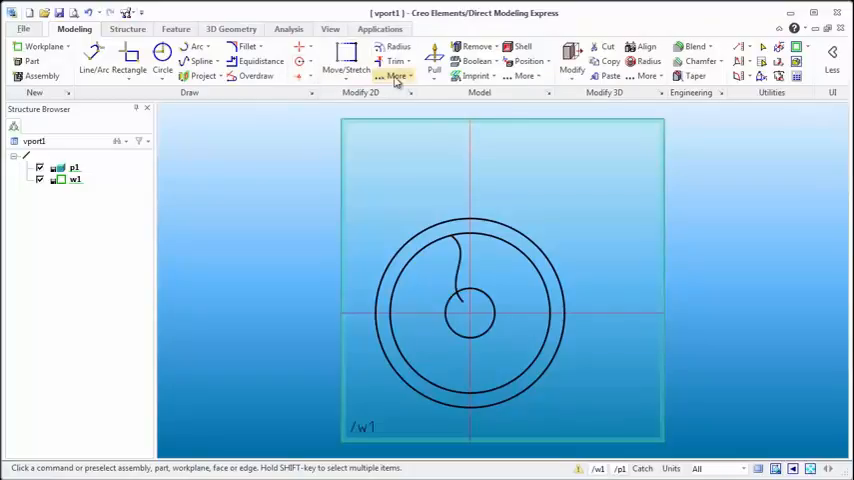
left_click(393, 77)
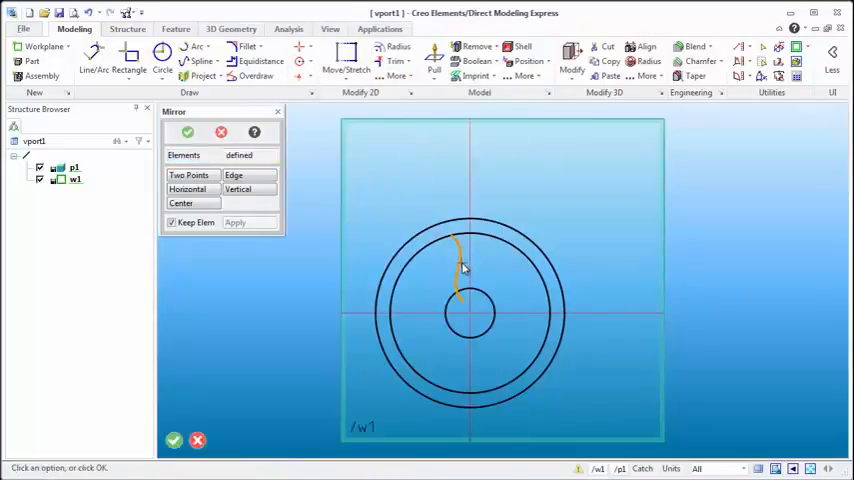
left_click(238, 189)
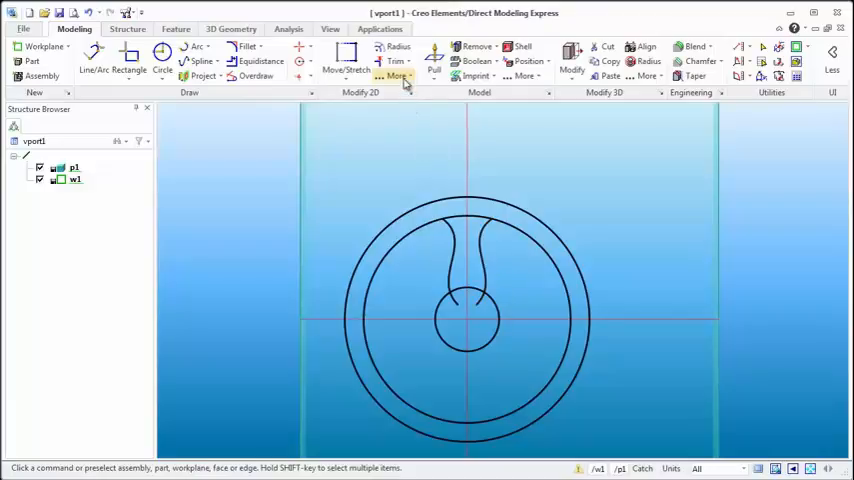
Circularly pattern the spoke curves at 120 degrees, three copies.
left_click(396, 77)
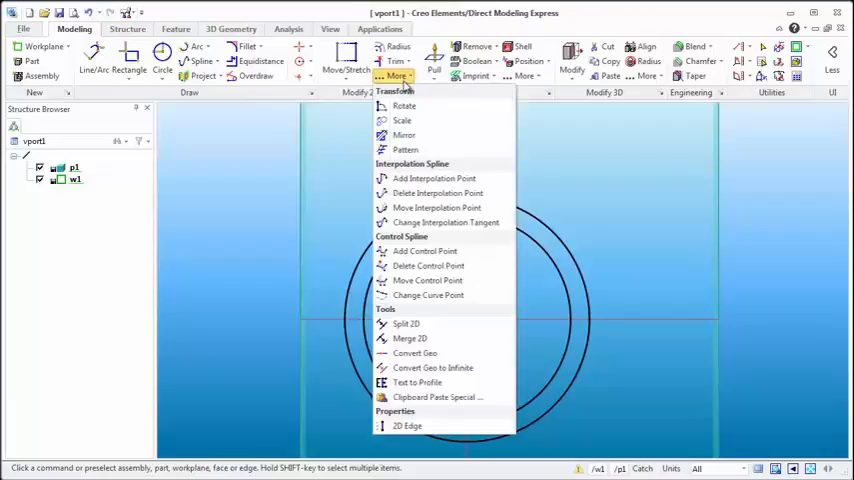
left_click(405, 149)
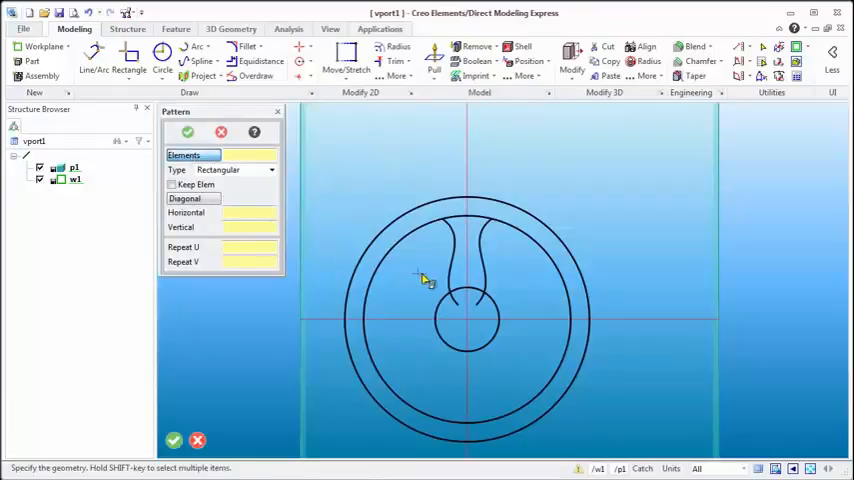
left_click(480, 250)
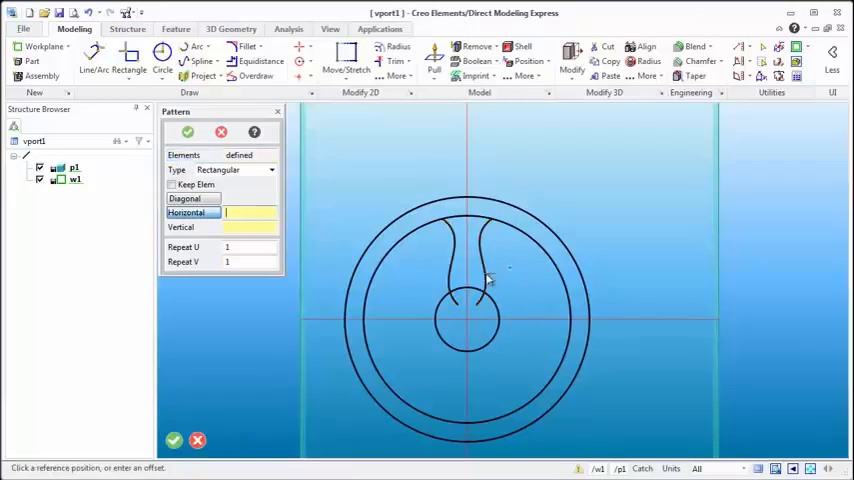
left_click(235, 169)
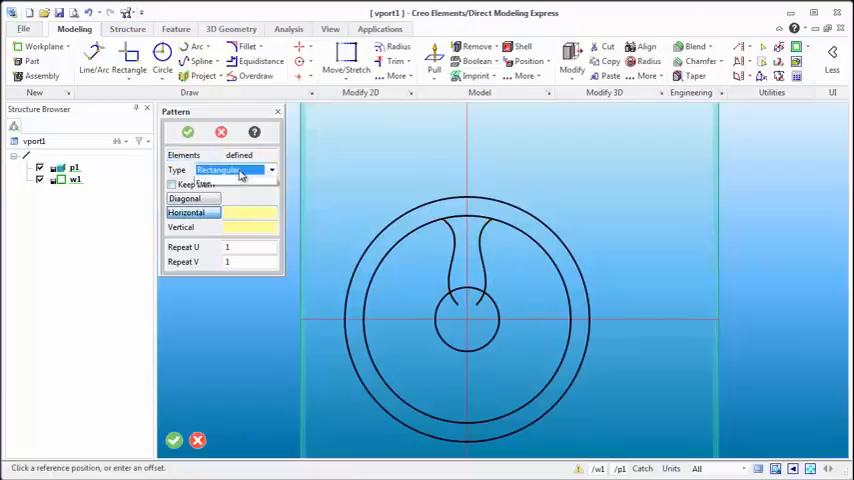
left_click(235, 169)
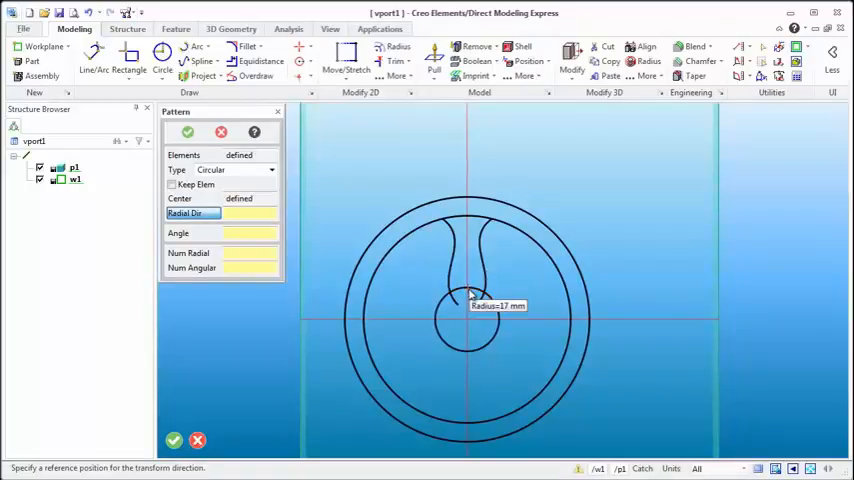
left_click(467, 320)
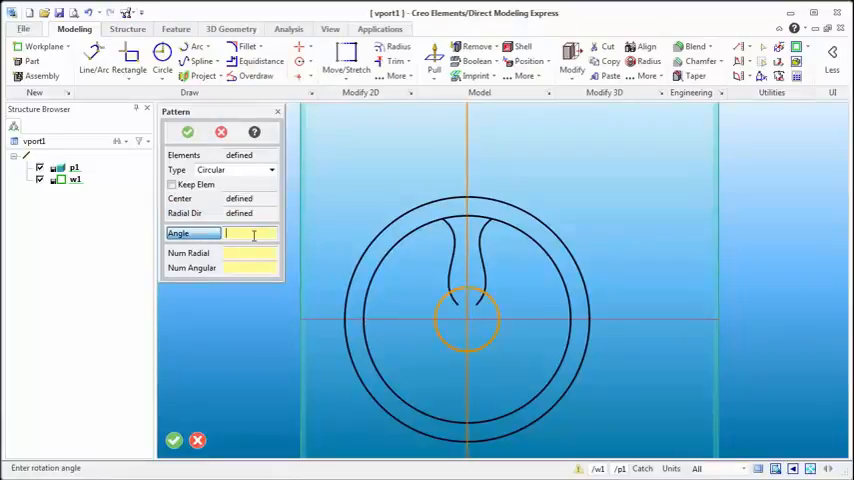
type("120")
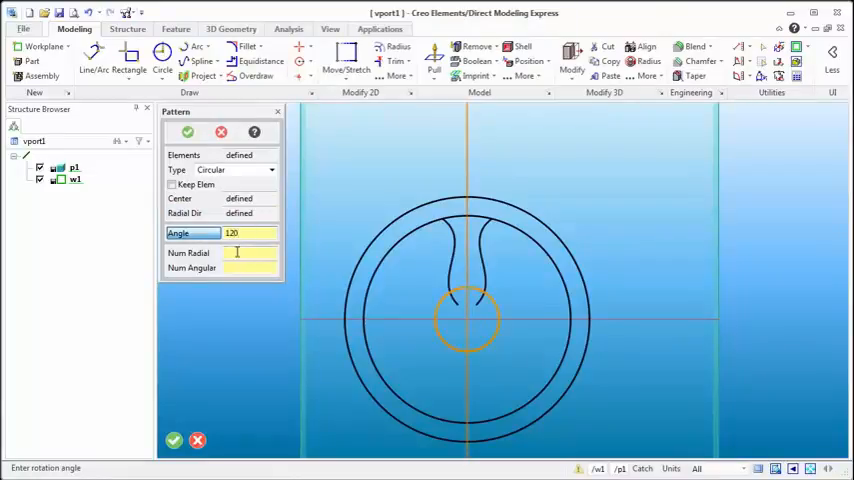
left_click(245, 252)
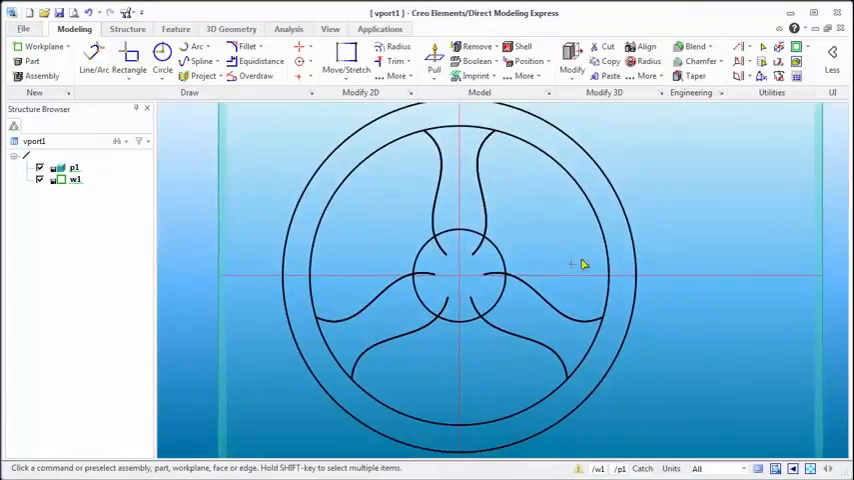
Pull the wheel profiles 19 in both directions into a solid.
left_click_drag(575, 265, 505, 250)
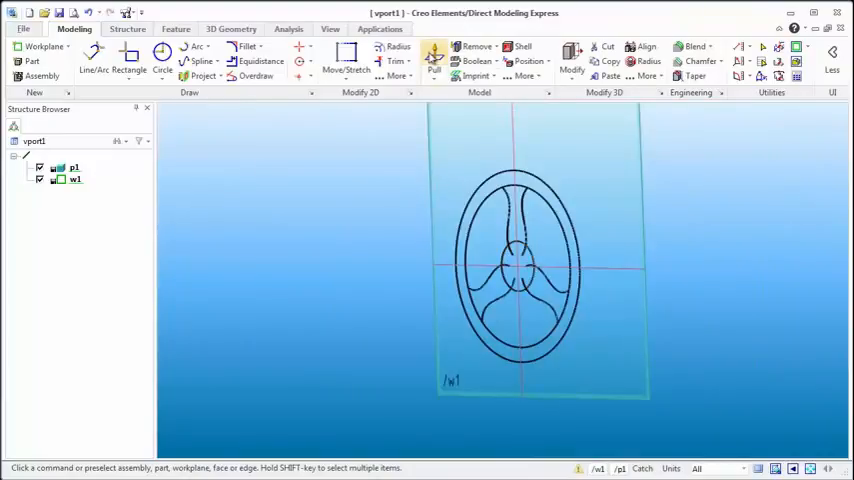
left_click(434, 61)
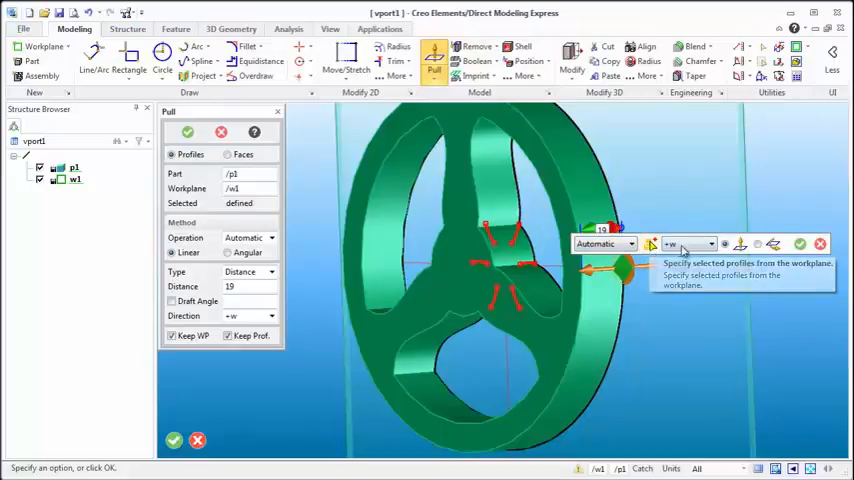
left_click(710, 244)
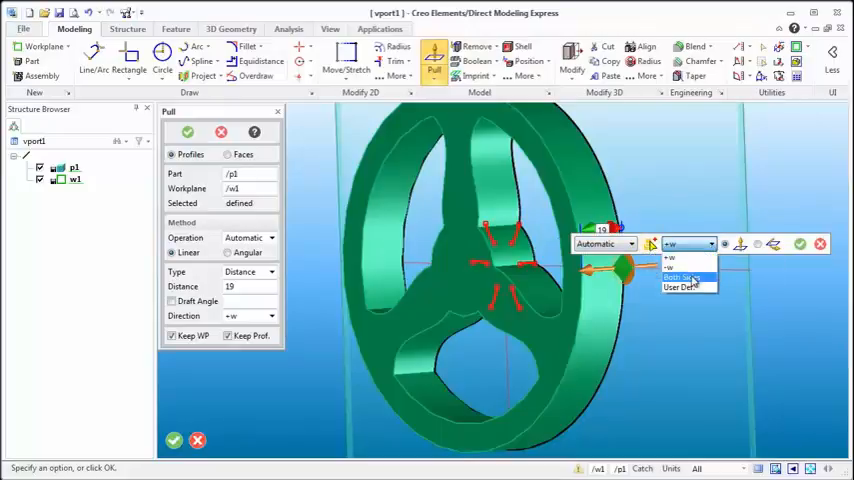
left_click(683, 277)
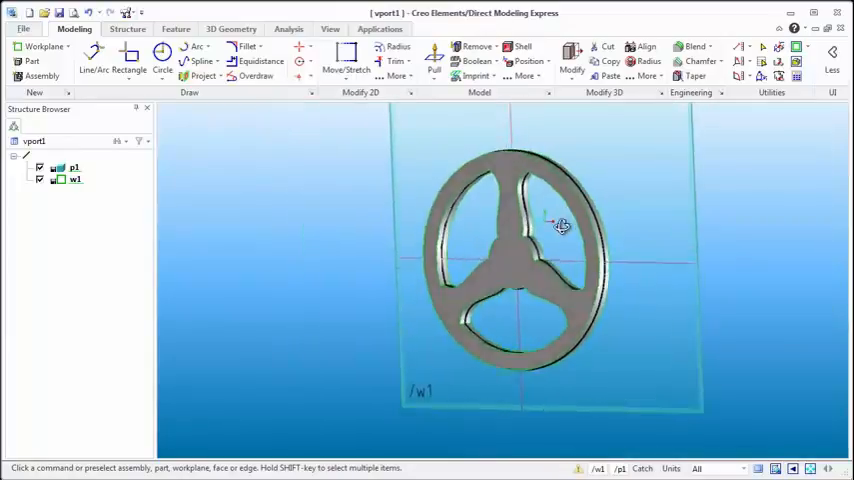
Orbit the wheel and create workplane w2 on the hub face.
left_click_drag(562, 225, 535, 240)
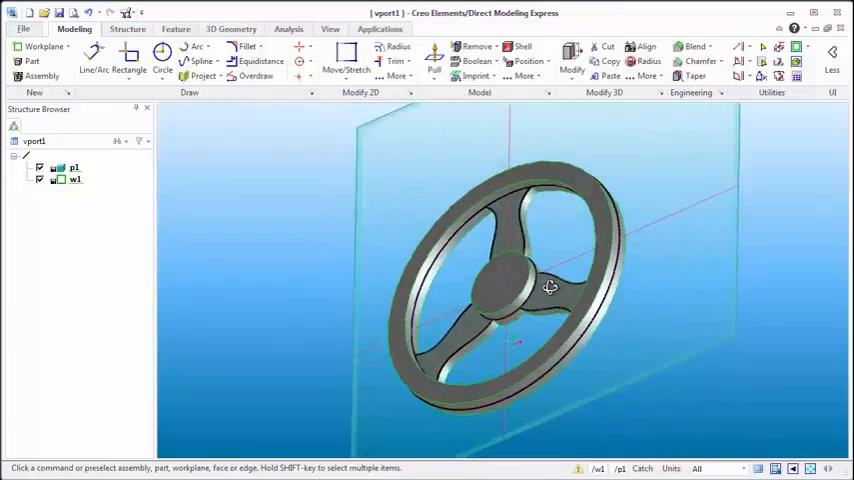
left_click_drag(550, 287, 370, 297)
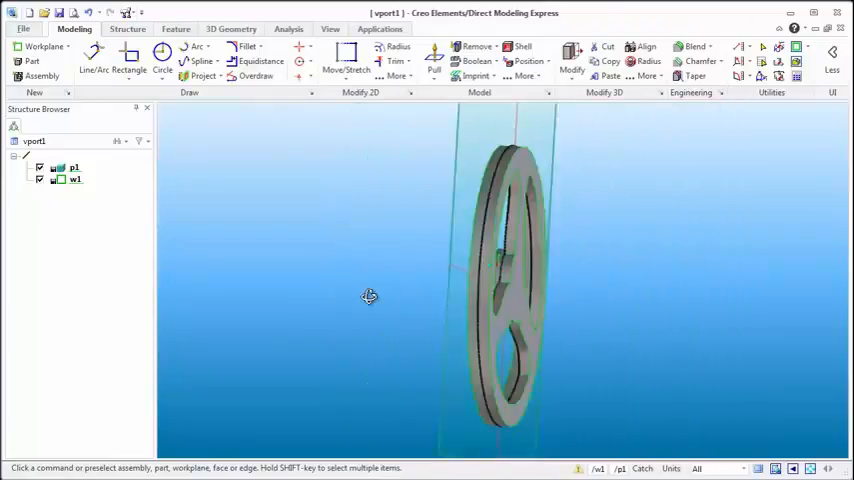
left_click_drag(370, 296, 505, 305)
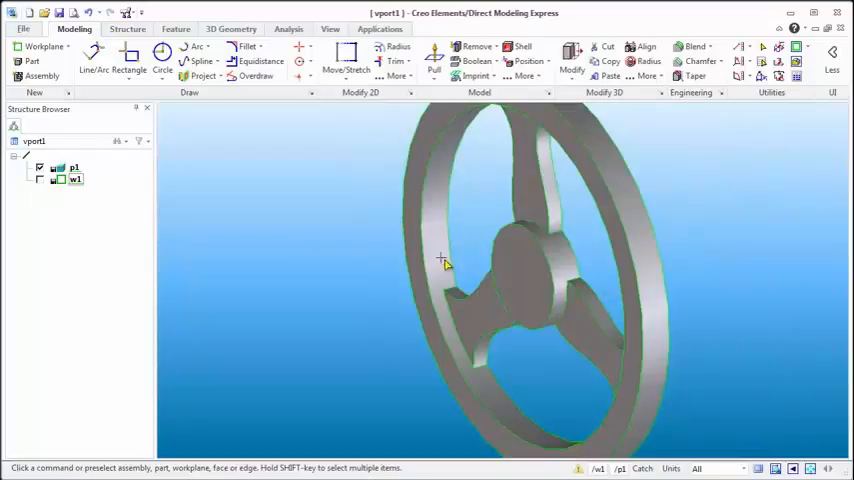
left_click(40, 179)
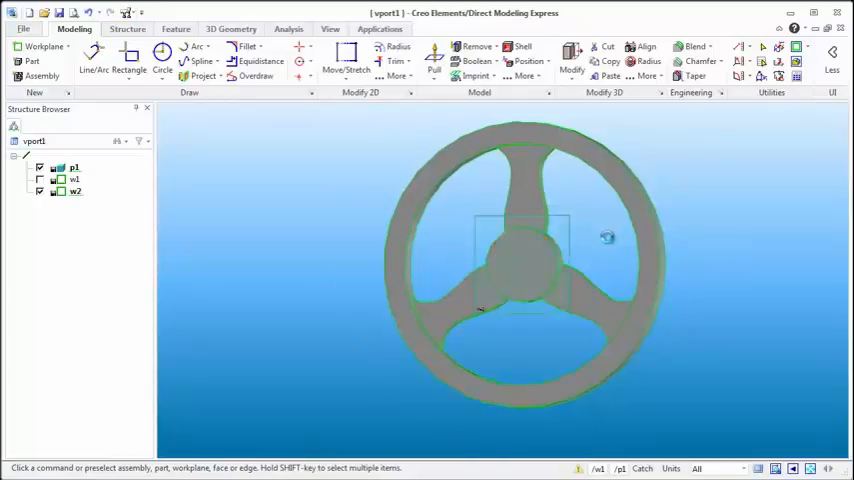
left_click(162, 54)
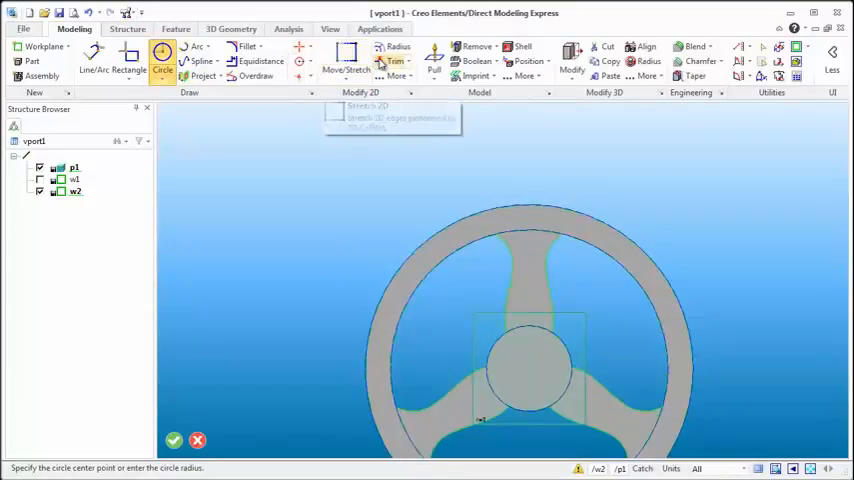
mouse_move(94, 60)
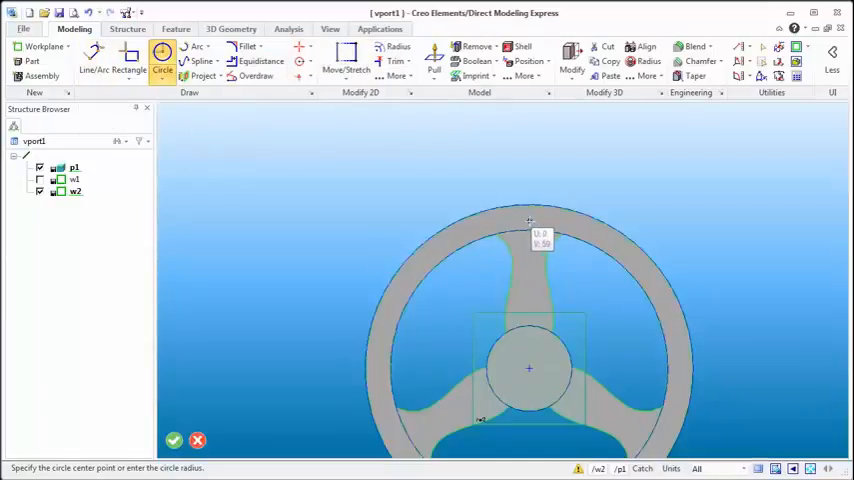
mouse_move(530, 217)
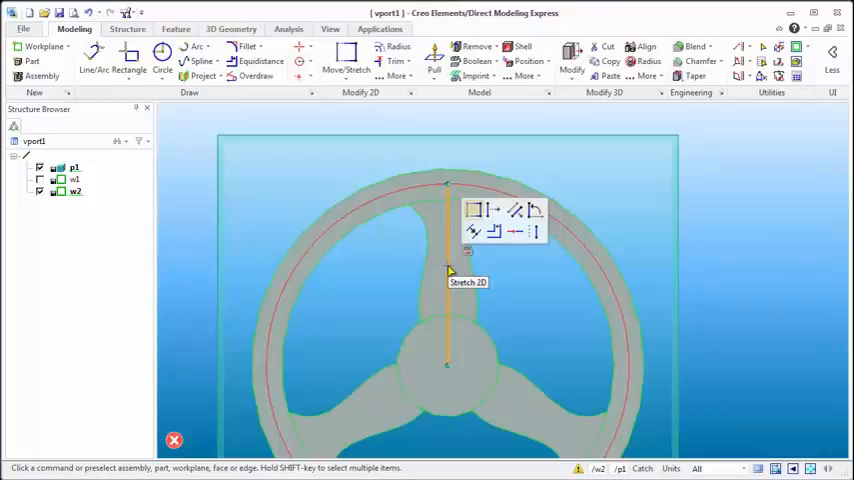
Add construction lines through the hub centre on workplane w2.
left_click(302, 50)
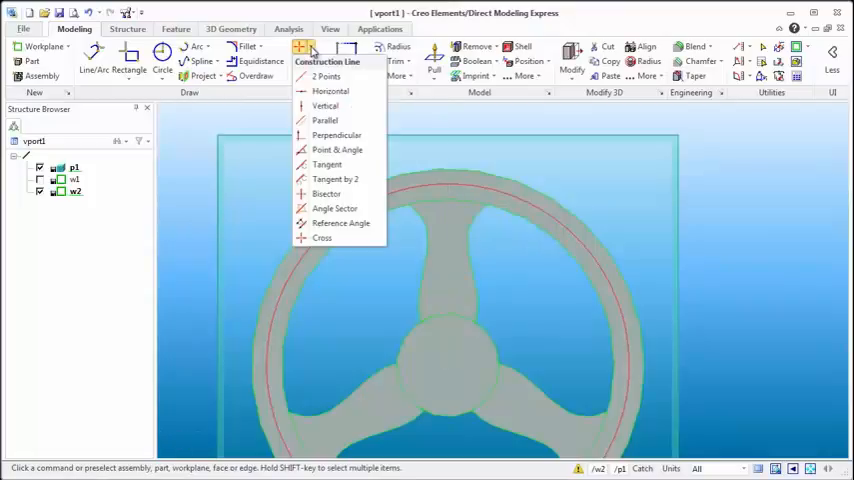
left_click(322, 238)
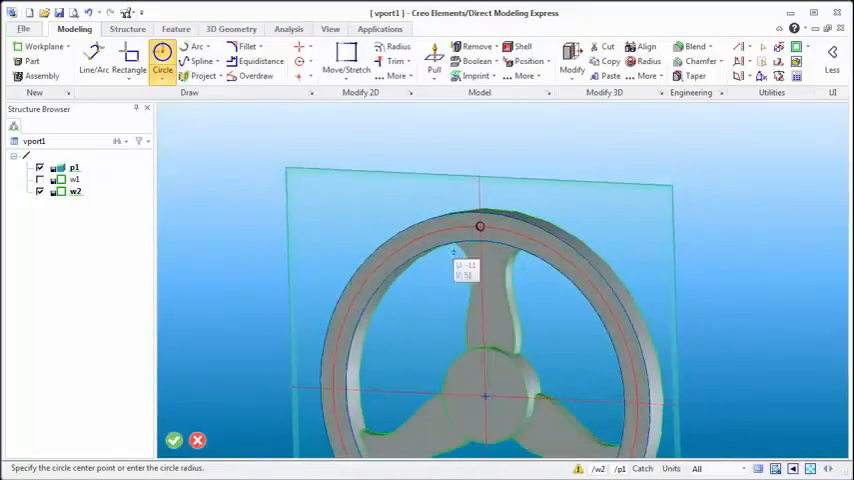
Pull a small circle at the ring's top point 7 into a pin.
left_click(434, 56)
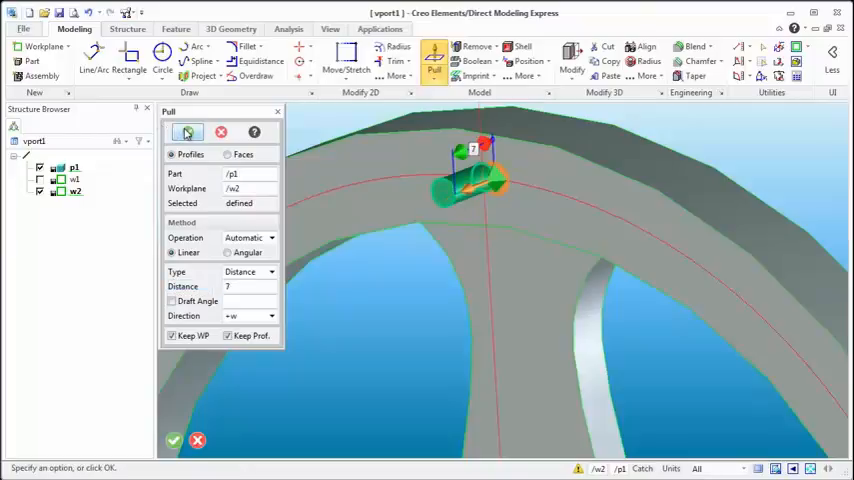
left_click(173, 440)
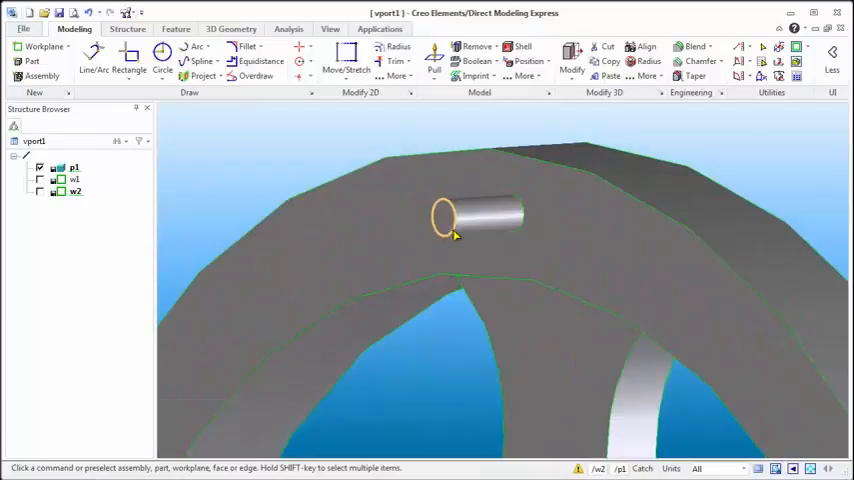
Blend the pin's end edge with radius 0.7.
left_click(443, 218)
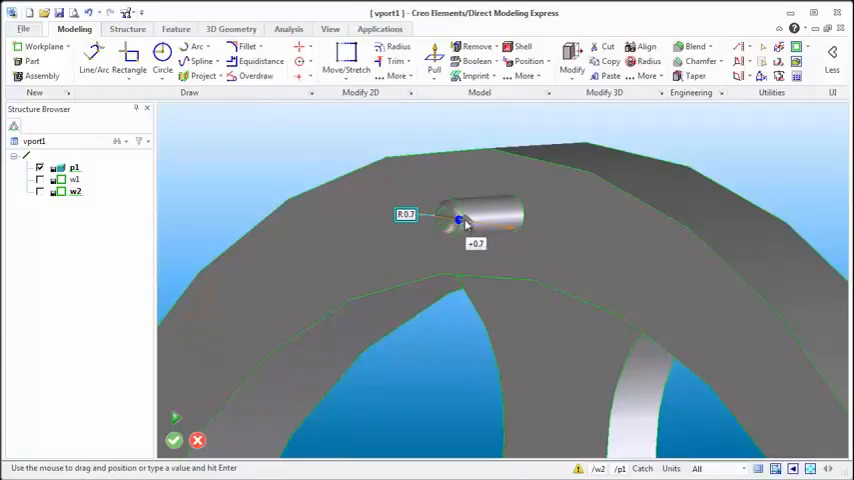
left_click(173, 440)
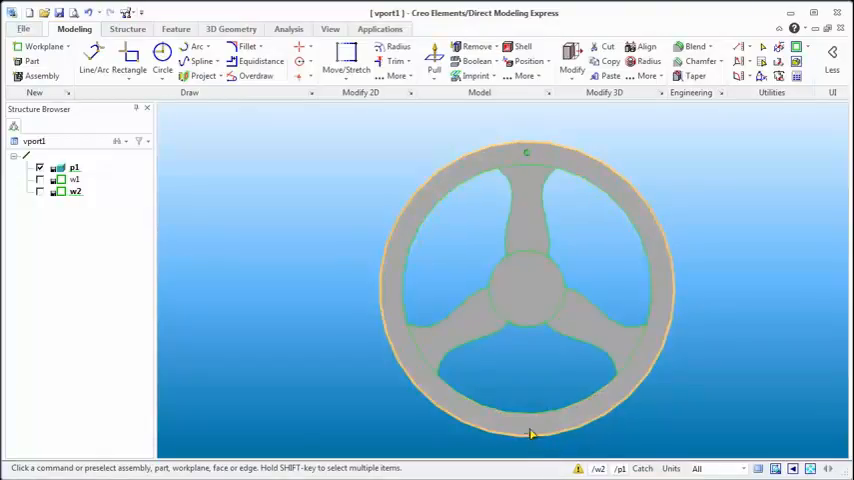
Attempt a radial pattern of the rim peg and dismiss the 'No valid owner' error.
left_click_drag(530, 432, 480, 160)
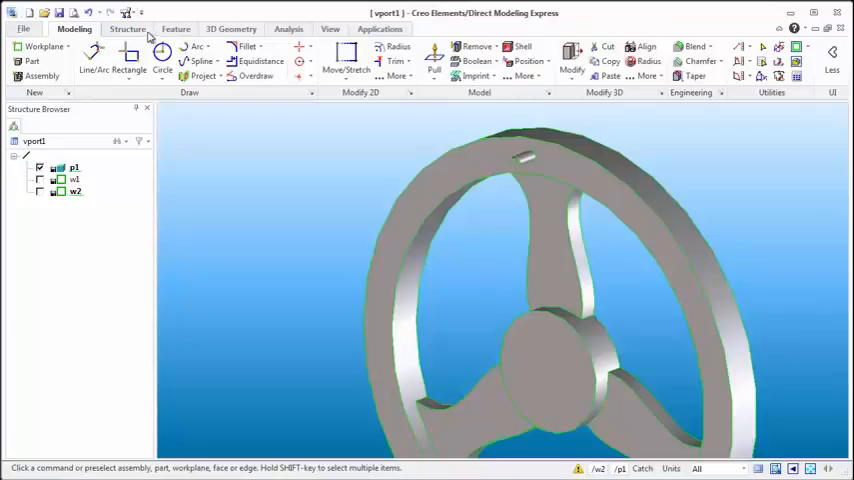
left_click(175, 28)
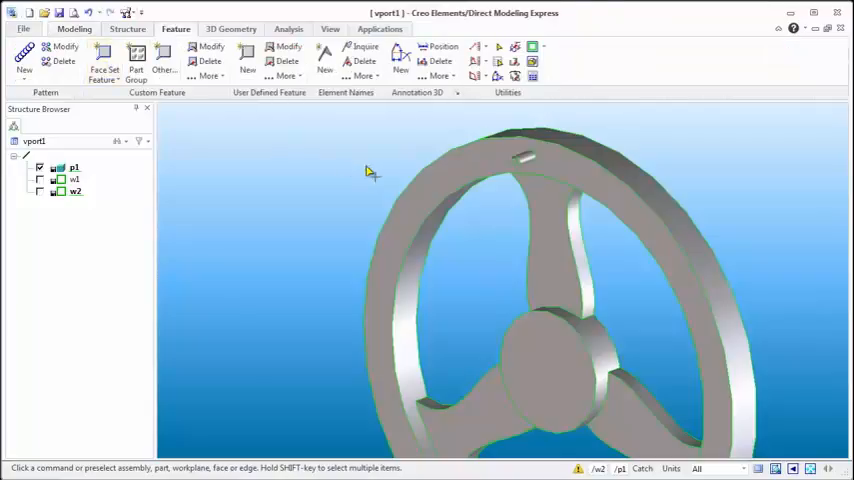
left_click(24, 60)
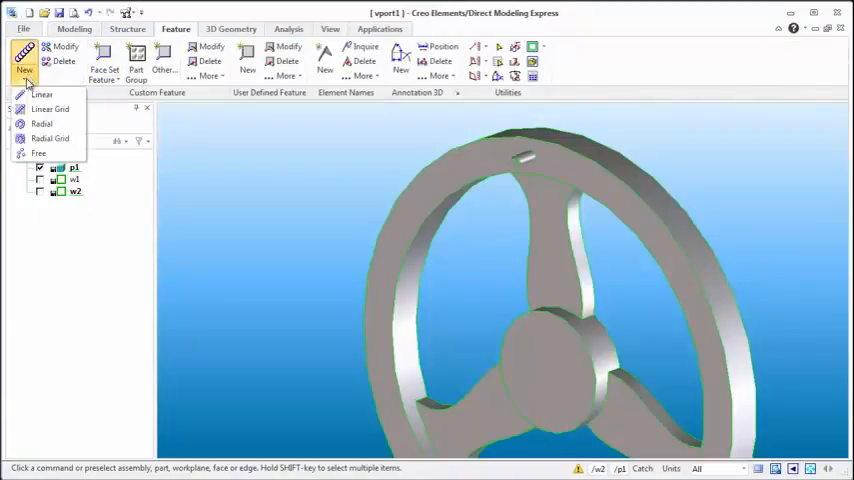
left_click(43, 123)
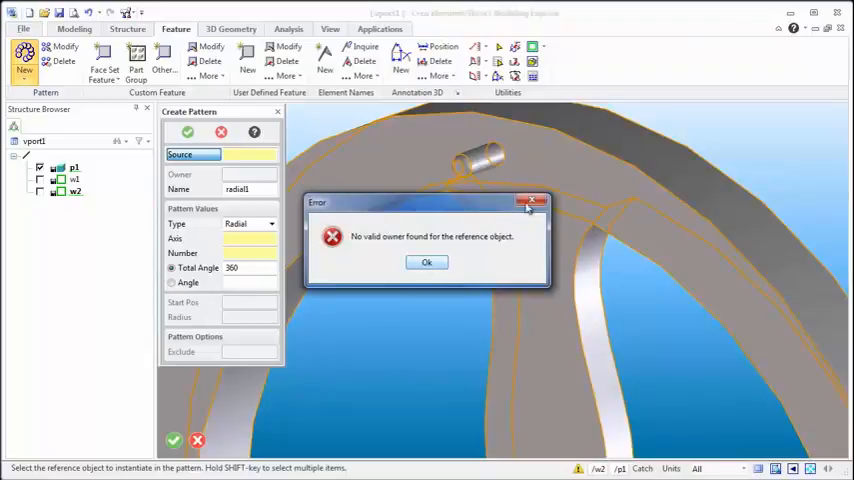
left_click(427, 262)
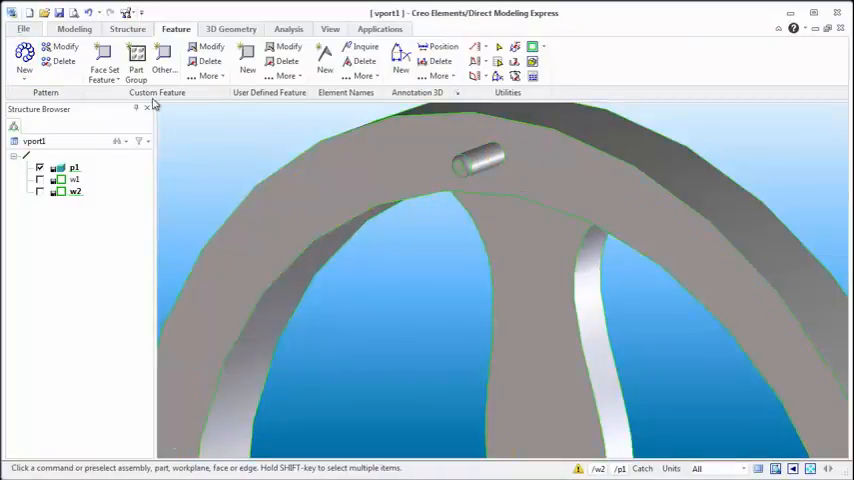
Define the rim pin's side and end faces as a Boss face-set feature.
left_click(480, 160)
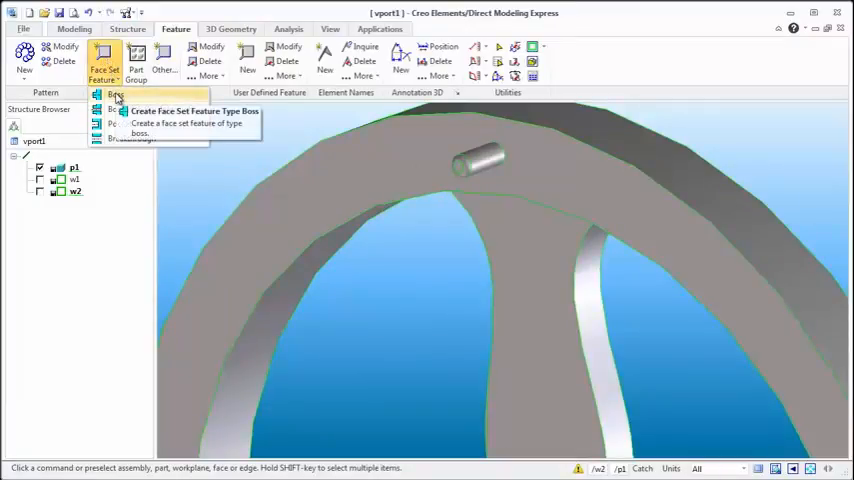
left_click(115, 95)
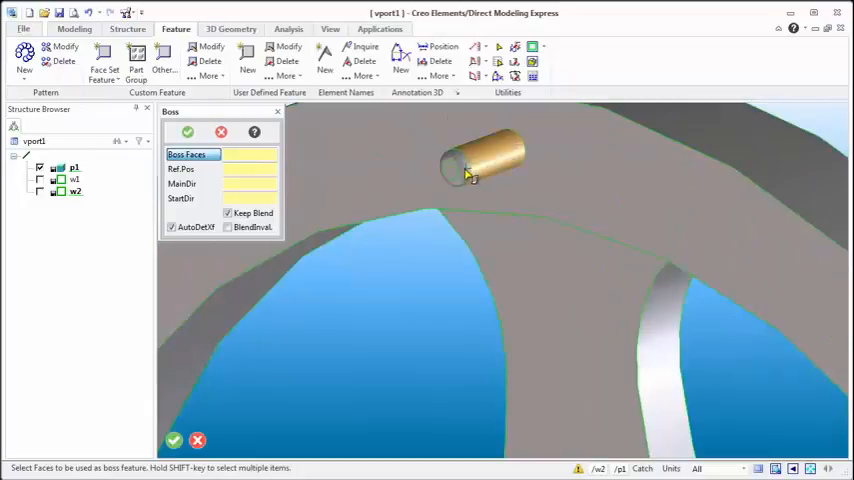
left_click(465, 170)
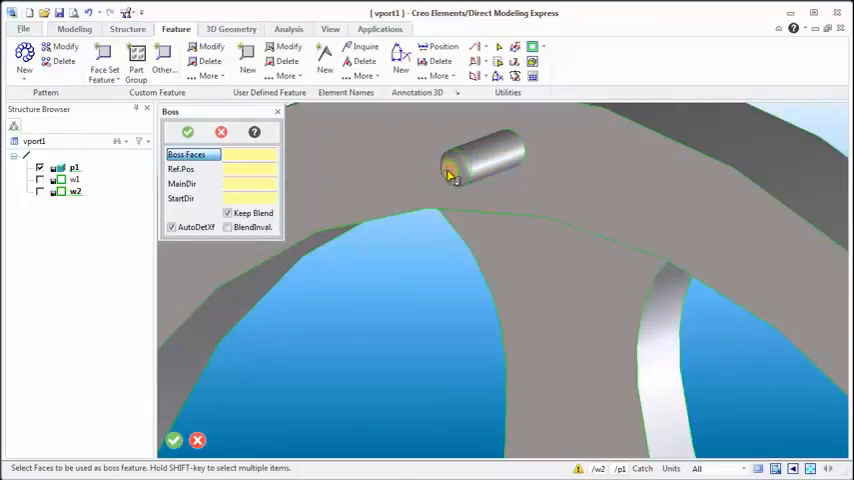
left_click(485, 165)
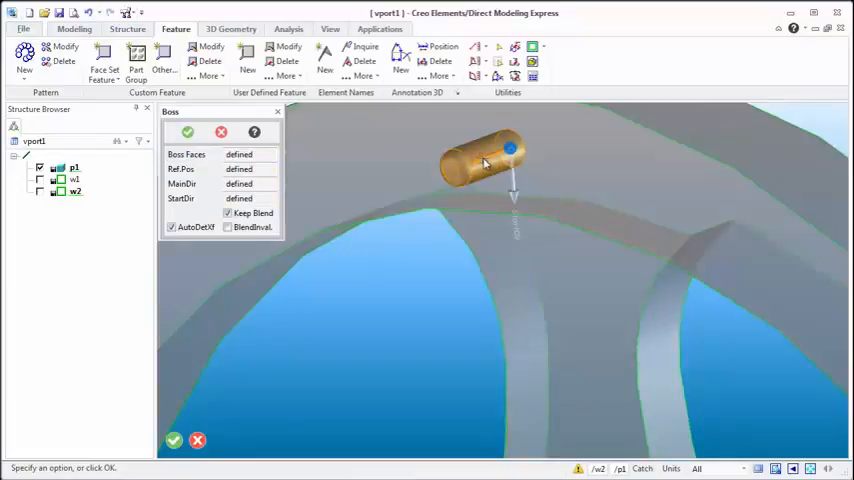
left_click(181, 169)
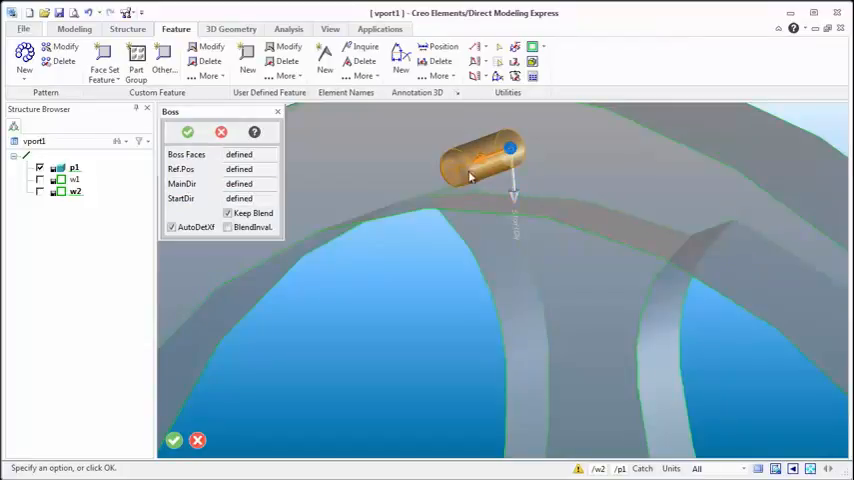
left_click(183, 184)
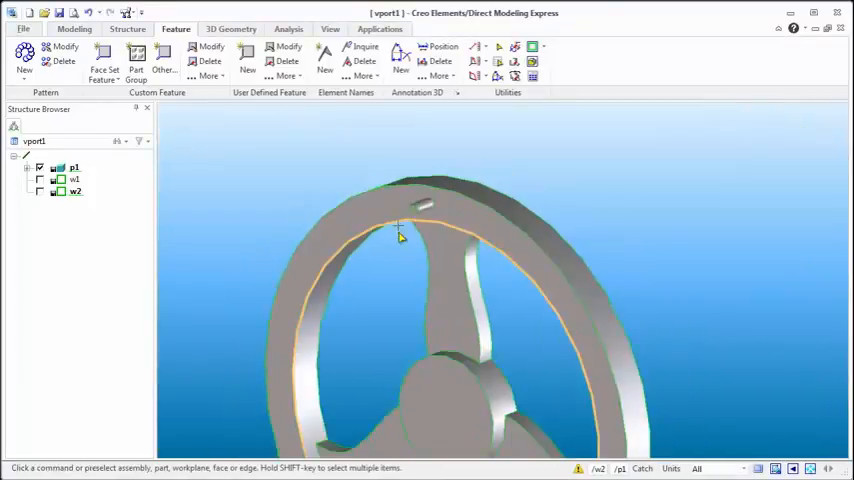
Radially pattern the pin boss with 31 instances around the full 360 degrees.
left_click(24, 65)
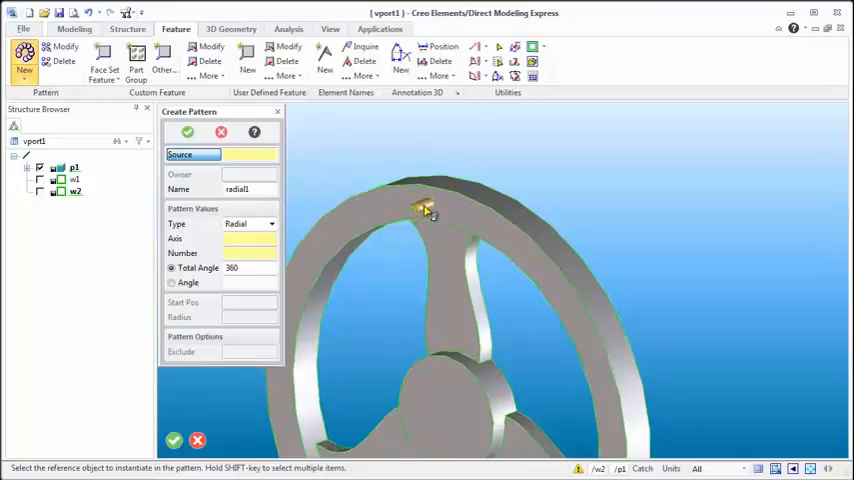
left_click(425, 210)
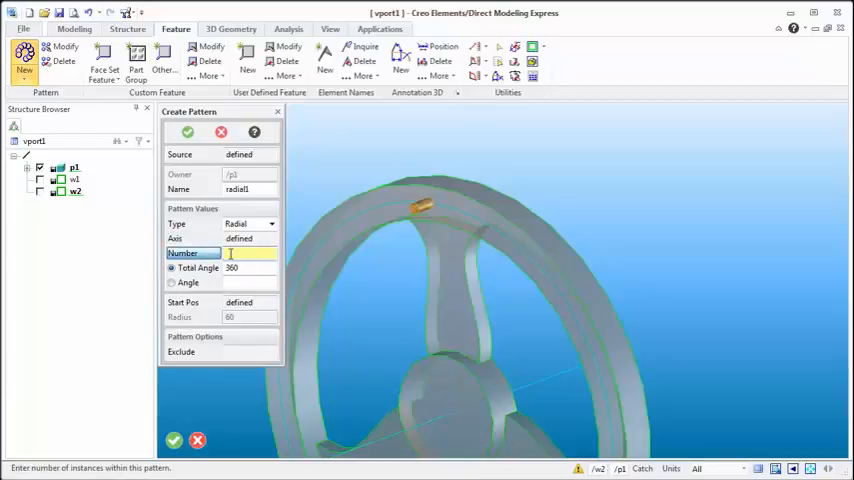
type("3")
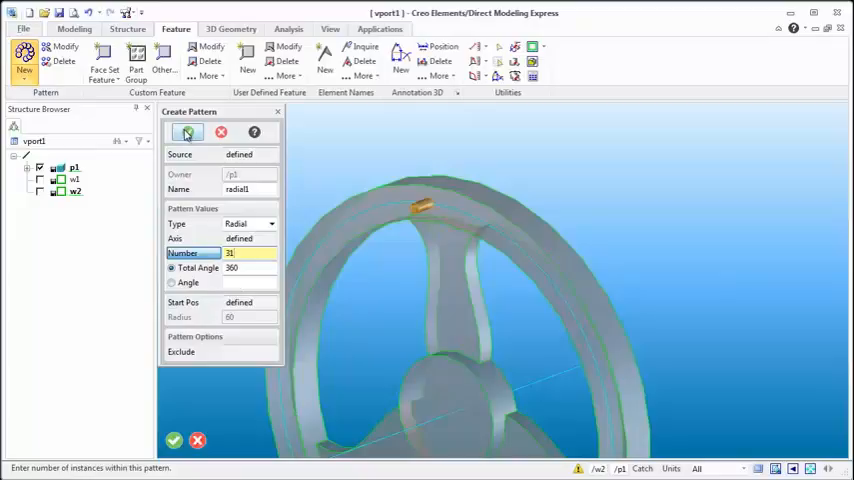
left_click(173, 440)
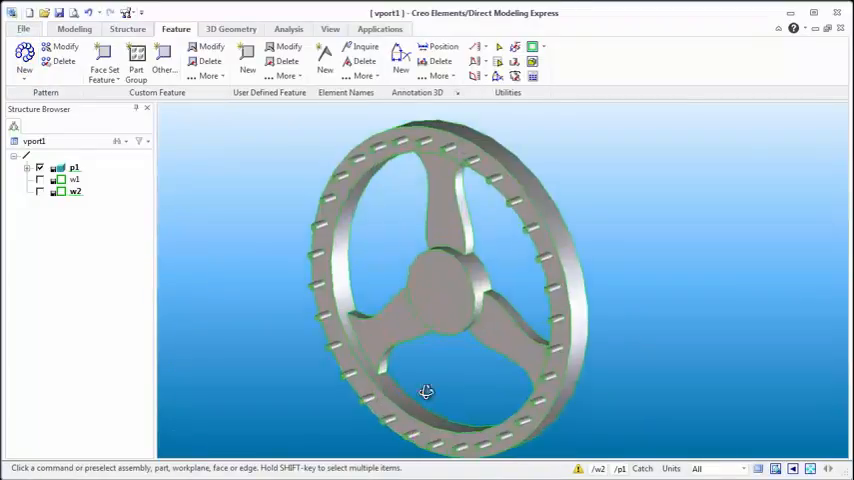
Orbit the wheel to inspect the 31 rim pins, then return to Modeling commands.
left_click_drag(425, 390, 402, 380)
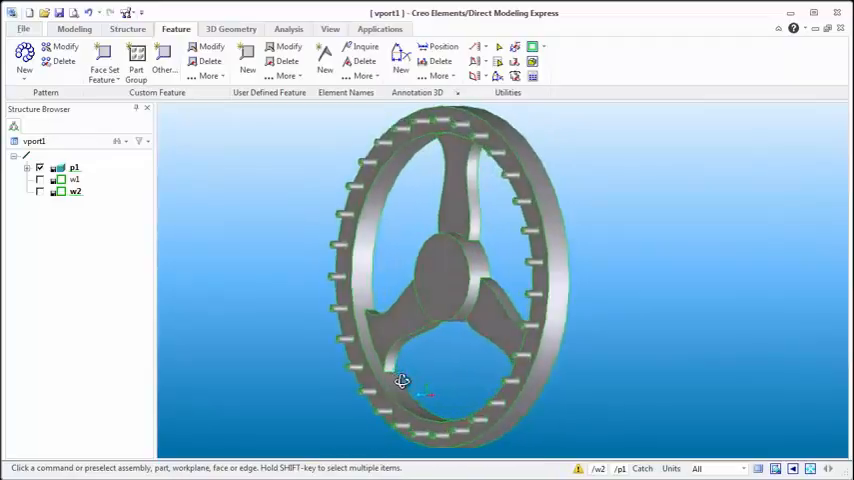
left_click_drag(402, 380, 424, 388)
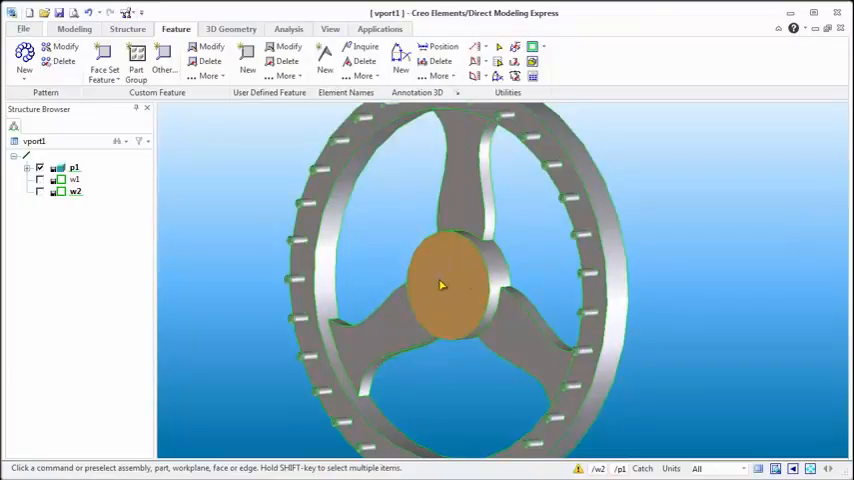
left_click_drag(443, 285, 393, 268)
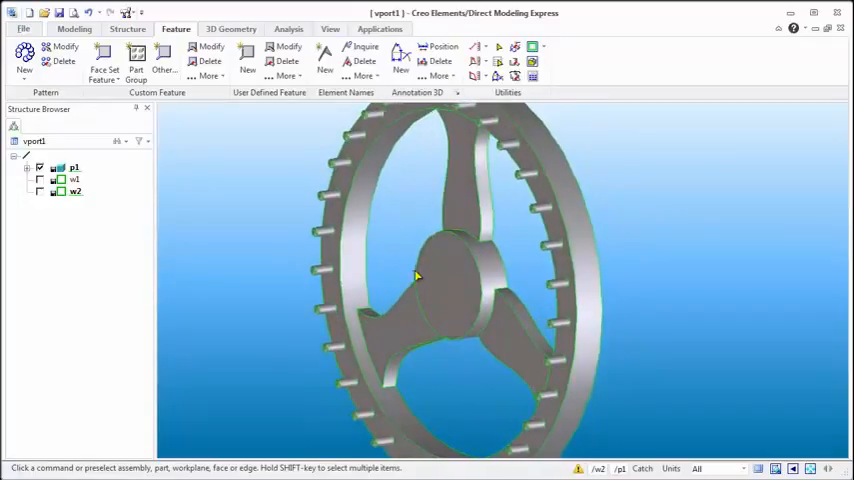
left_click(74, 28)
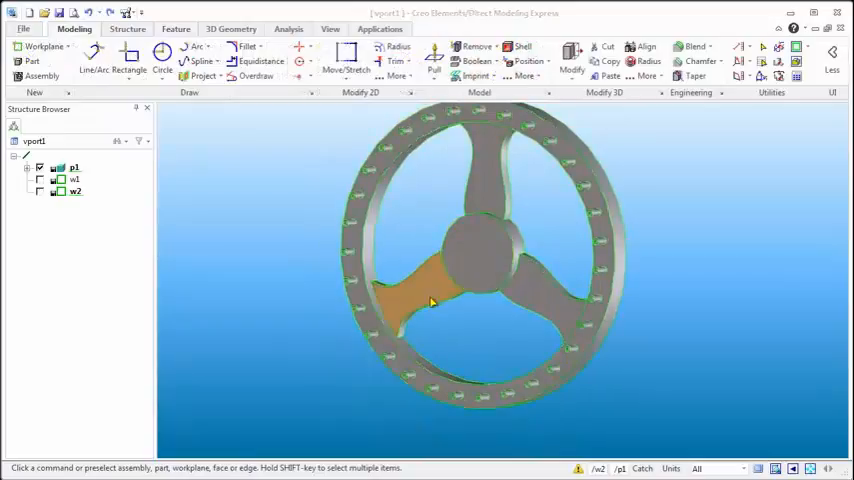
Chamfer the curved spoke edges with distance 2 and orbit to check them.
left_click_drag(430, 300, 440, 235)
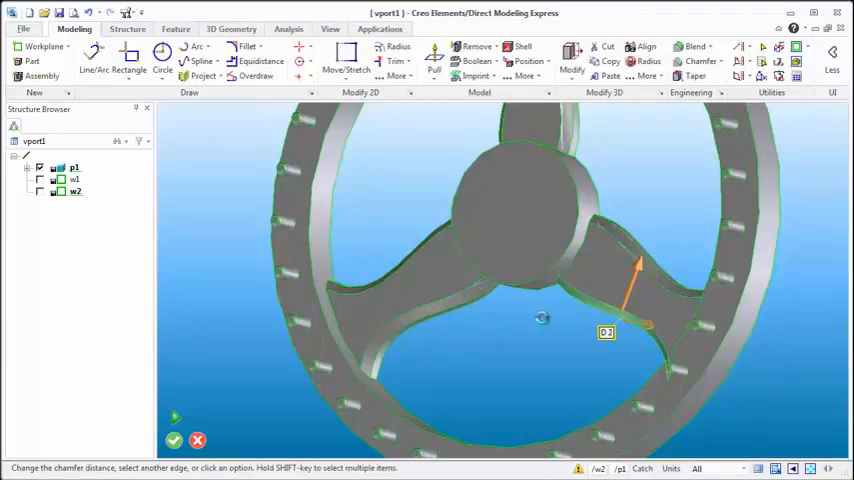
left_click(173, 440)
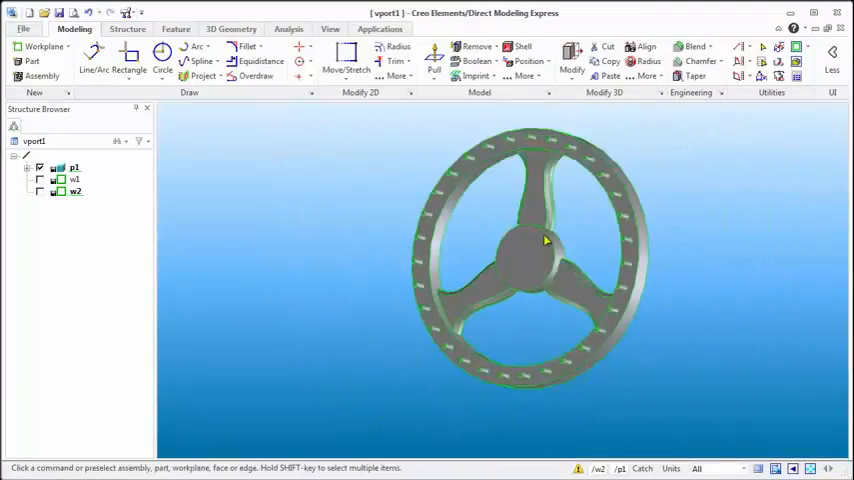
left_click_drag(545, 240, 533, 255)
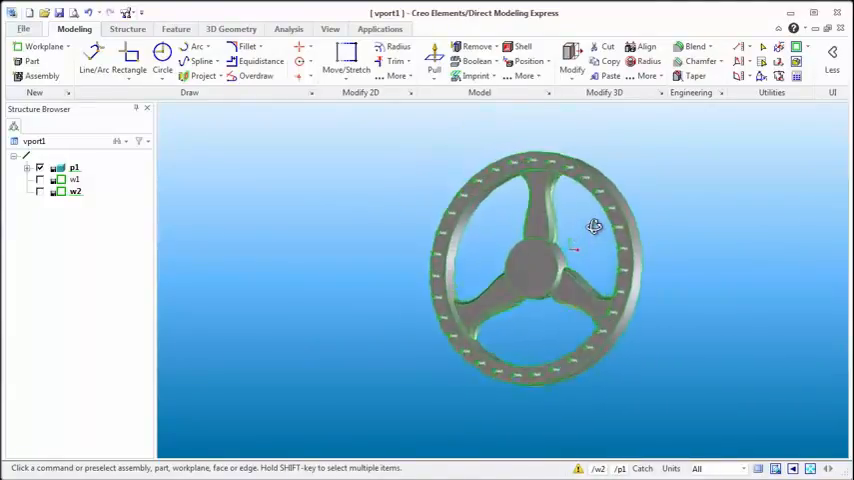
left_click_drag(594, 226, 570, 243)
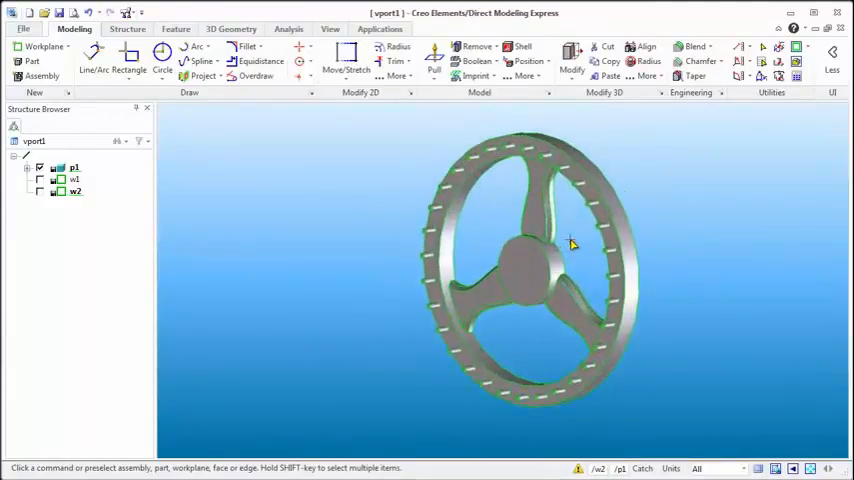